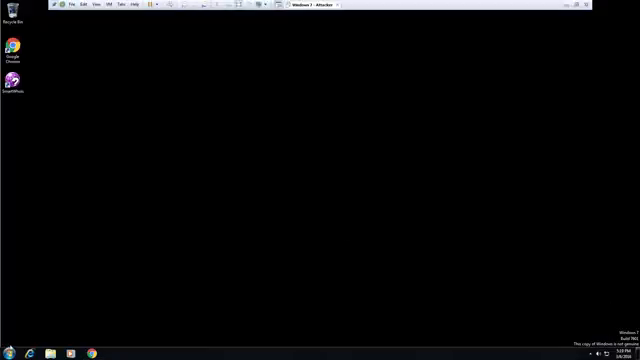
Step: Launch the web browser from the Start menu to reach the Path Analyzer Pro downloads page
click(8, 352)
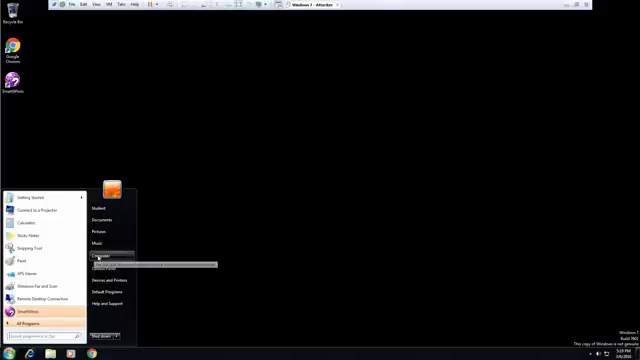
click(100, 258)
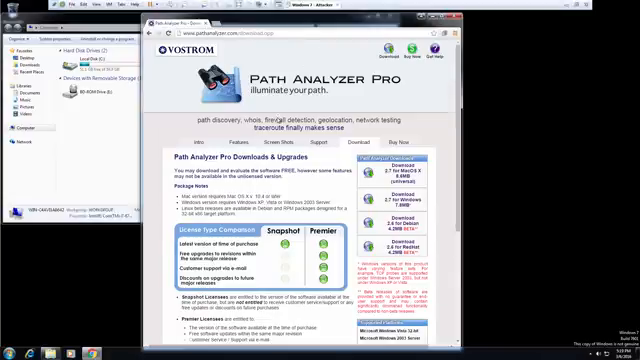
Step: Scroll the downloads page to reach the Path Analyzer Pro installer link
scroll(down, 3)
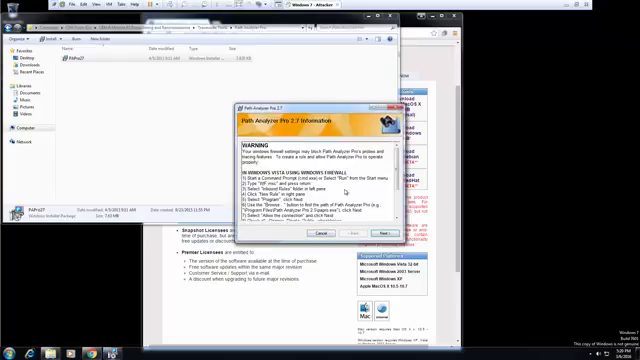
Step: Scroll through the setup wizard's license text while completing the installation
scroll(down, 3)
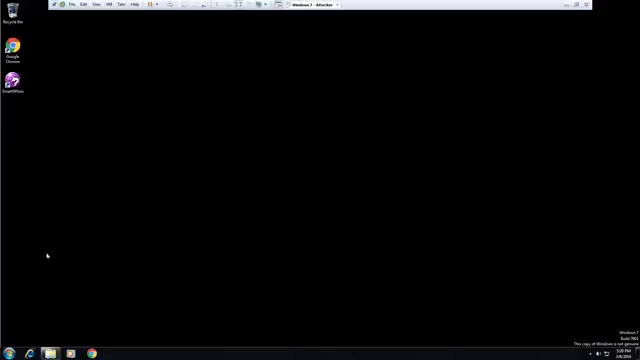
Step: Launch Path Analyzer Pro from the Start menu's program list
click(8, 352)
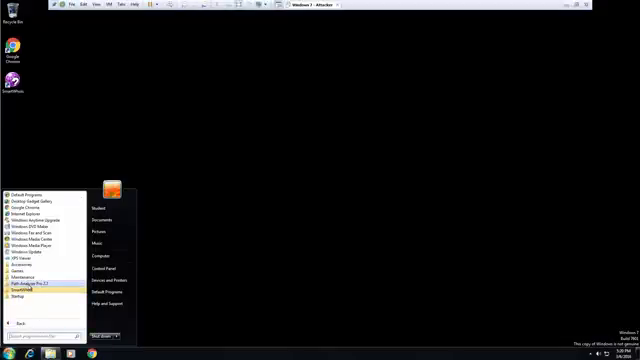
click(70, 268)
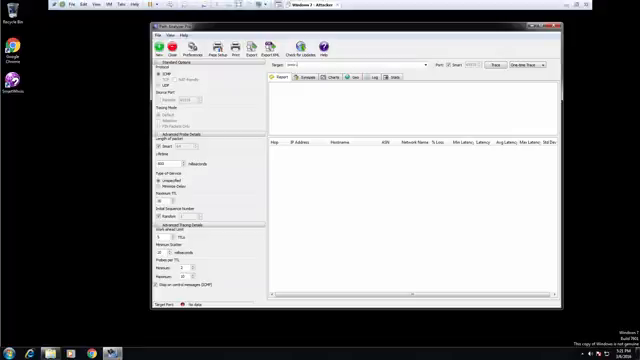
text(www.google.com)
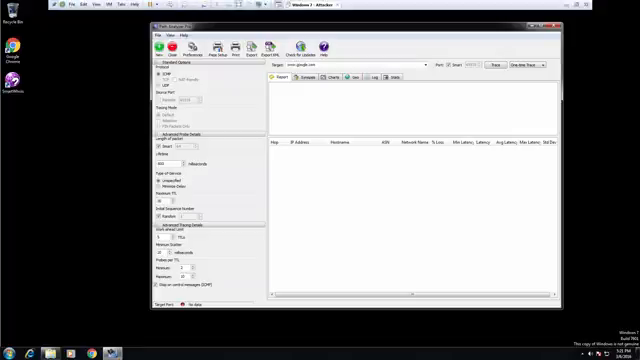
click(534, 68)
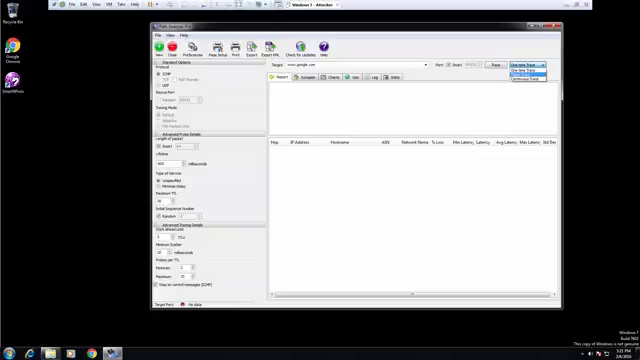
click(512, 62)
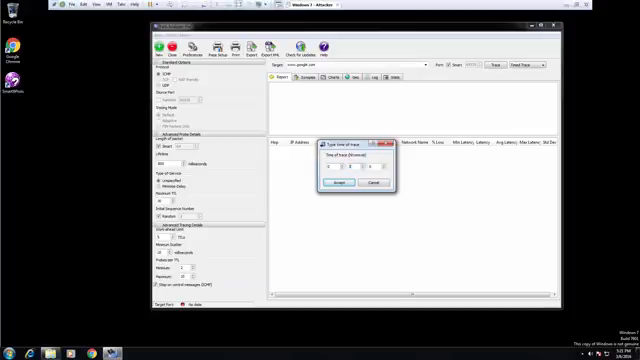
click(336, 184)
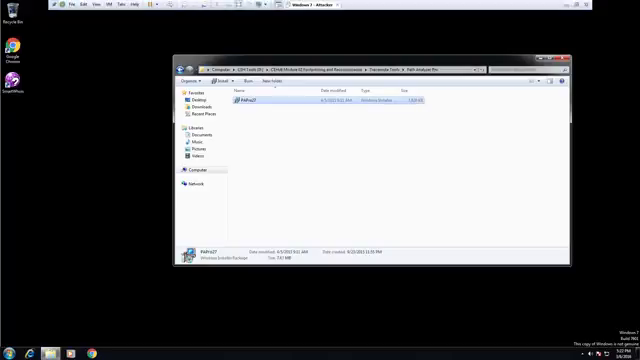
double_click(256, 104)
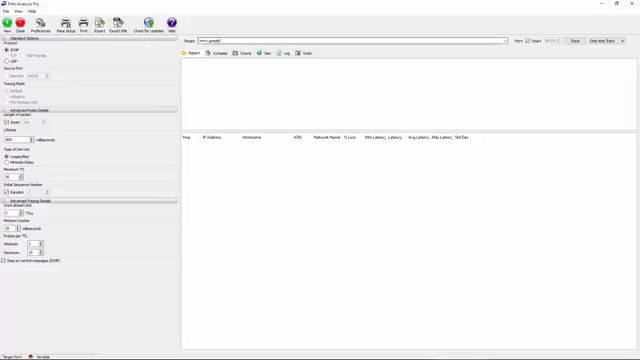
text(www.google.com)
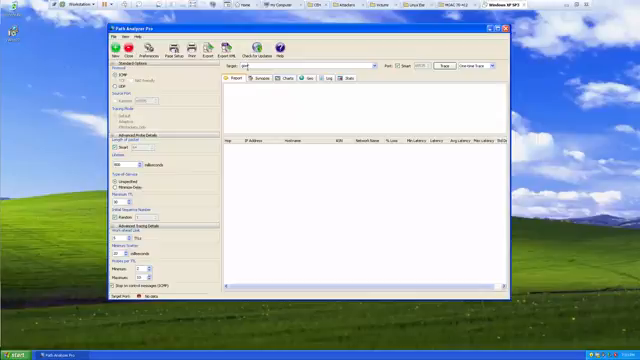
Step: Trace the route to google.com, filling the hop list and latency graph
text(google.com)
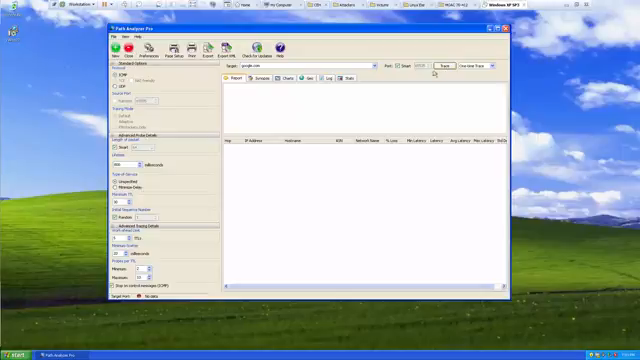
click(436, 64)
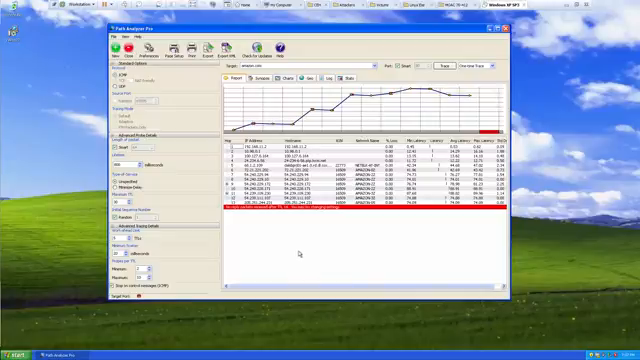
mouse_move(232, 112)
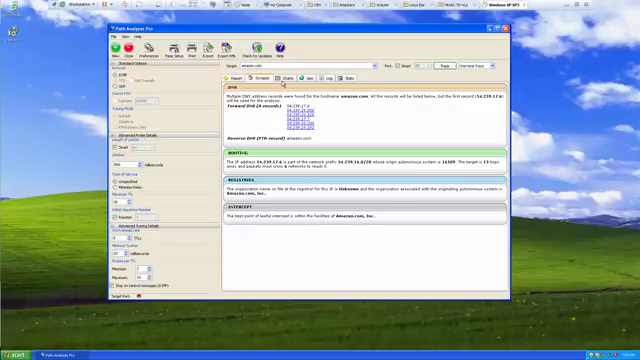
Step: Show the google.com route on the geographic map of North America
click(268, 80)
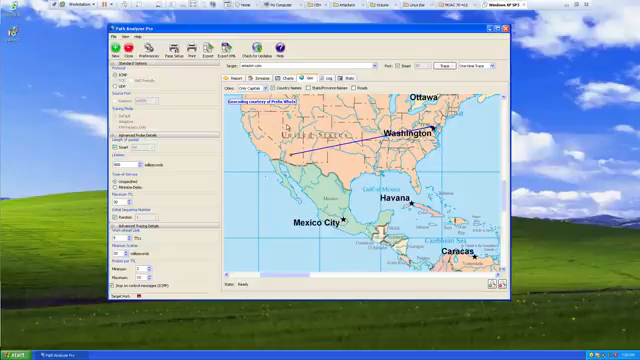
mouse_move(280, 130)
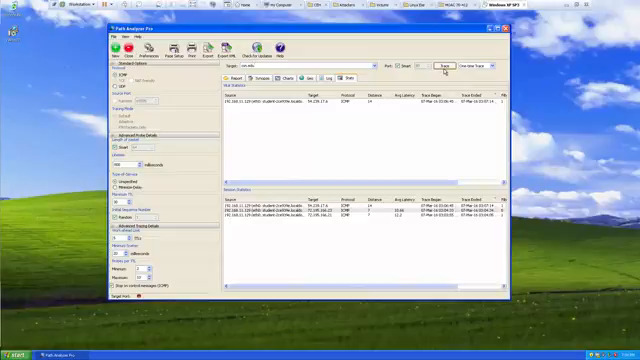
Step: Trace the route to csn.edu and select an address in its synopsis report
click(442, 60)
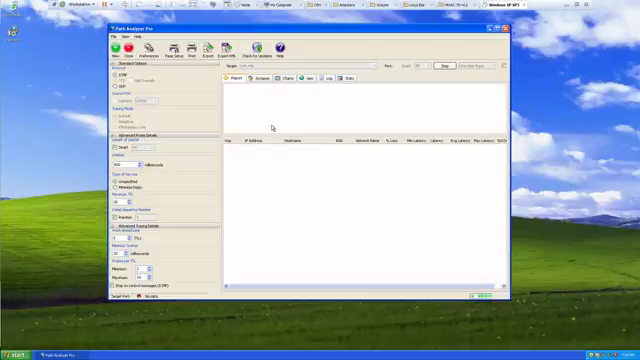
mouse_move(322, 210)
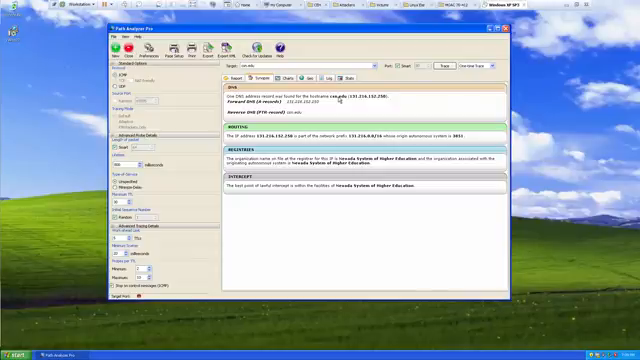
double_click(300, 100)
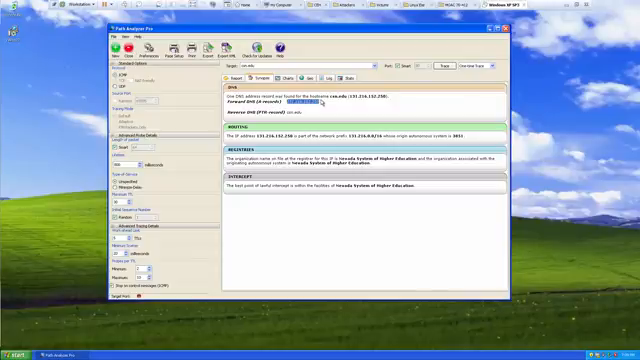